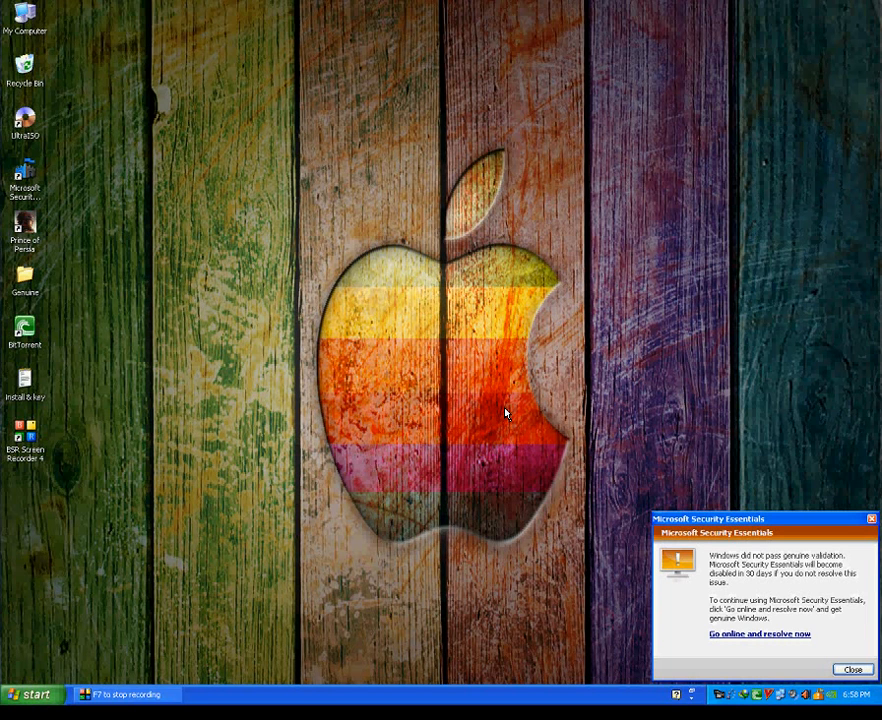
{"action": "mouse_move", "coordinate": [460, 415]}
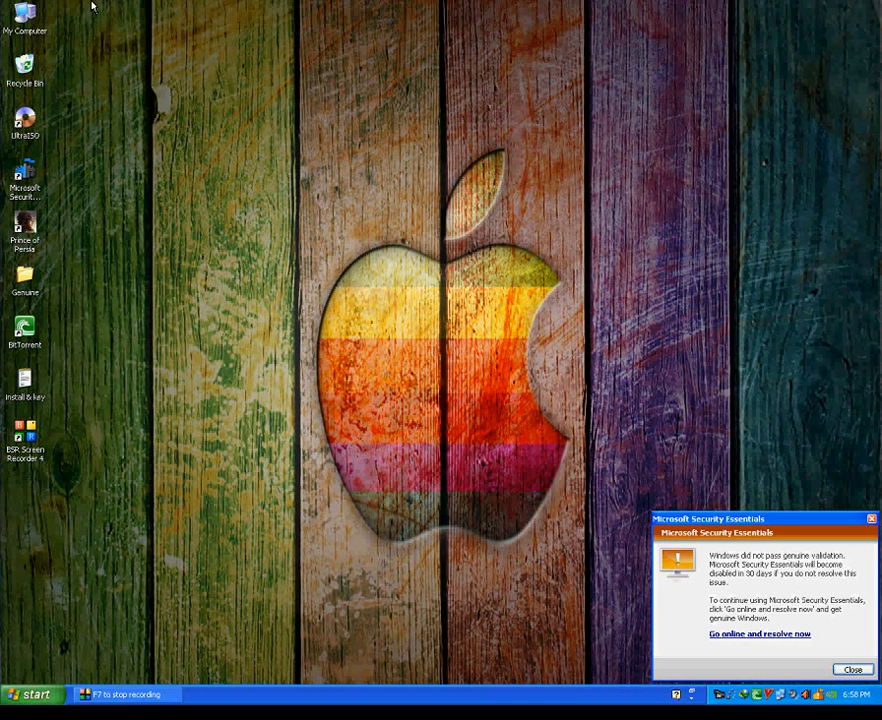
Step: Right-click the desktop to begin launching Internet Explorer on google.com.pk
{"action": "right_click", "coordinate": [24, 20]}
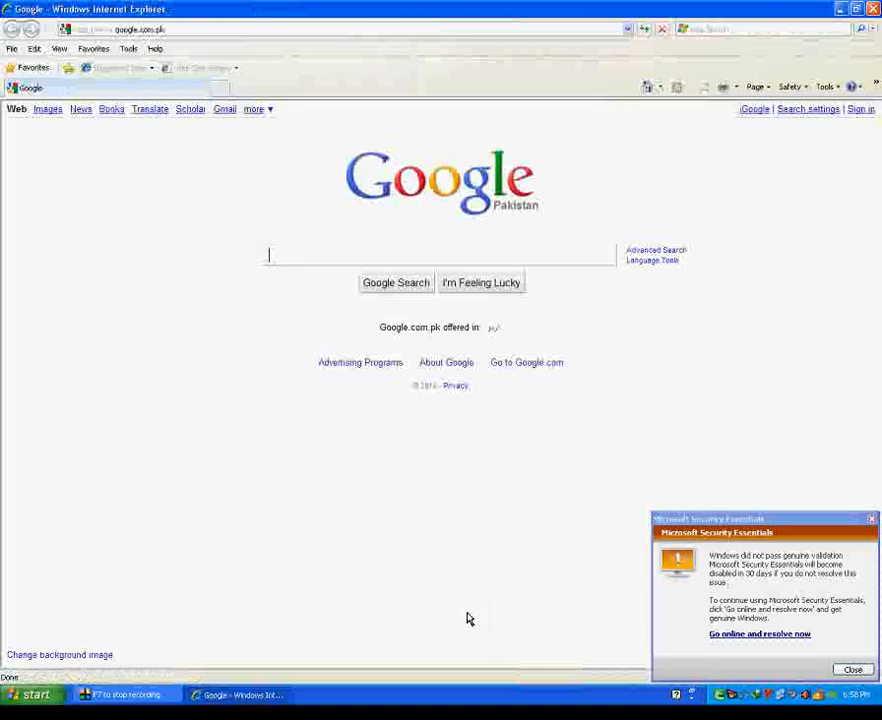
Step: Search Google for 'microsoft security essentials download' and open Microsoft's official result
{"action": "type", "text": "mirco"}
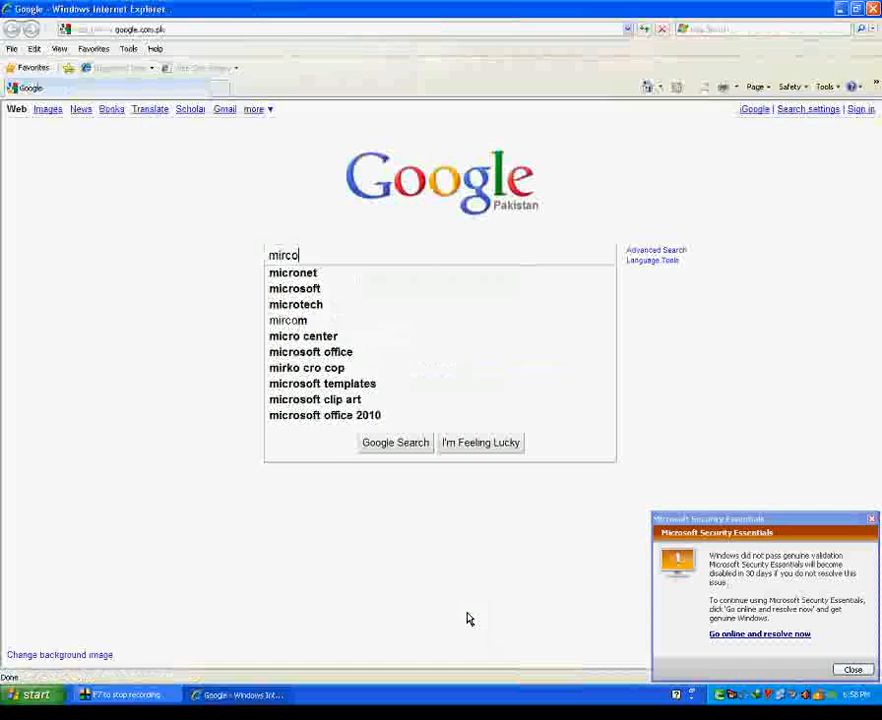
{"action": "type", "text": "soft security essentials download"}
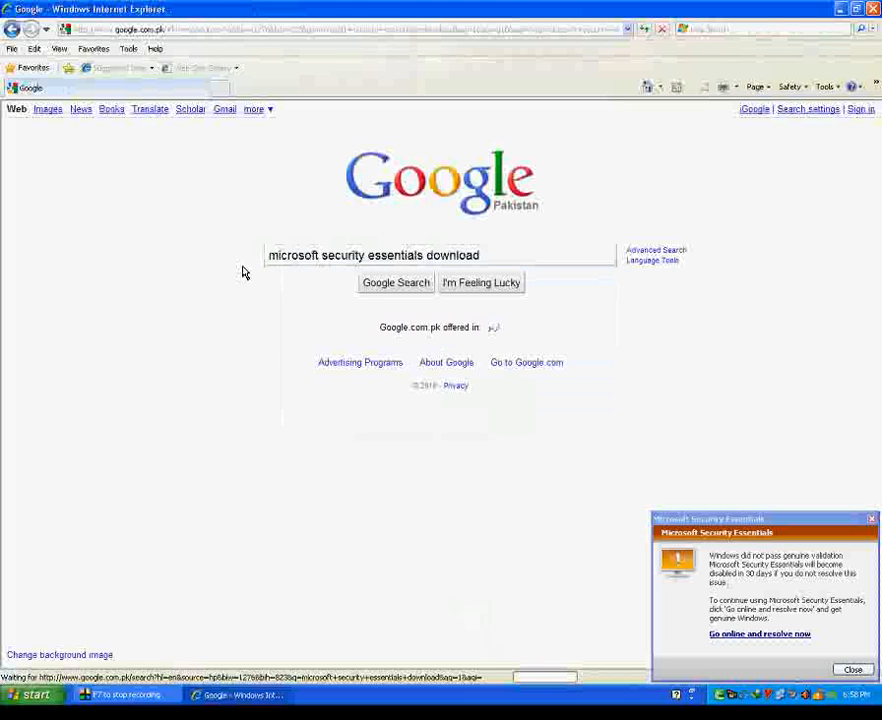
{"action": "left_click", "coordinate": [396, 282]}
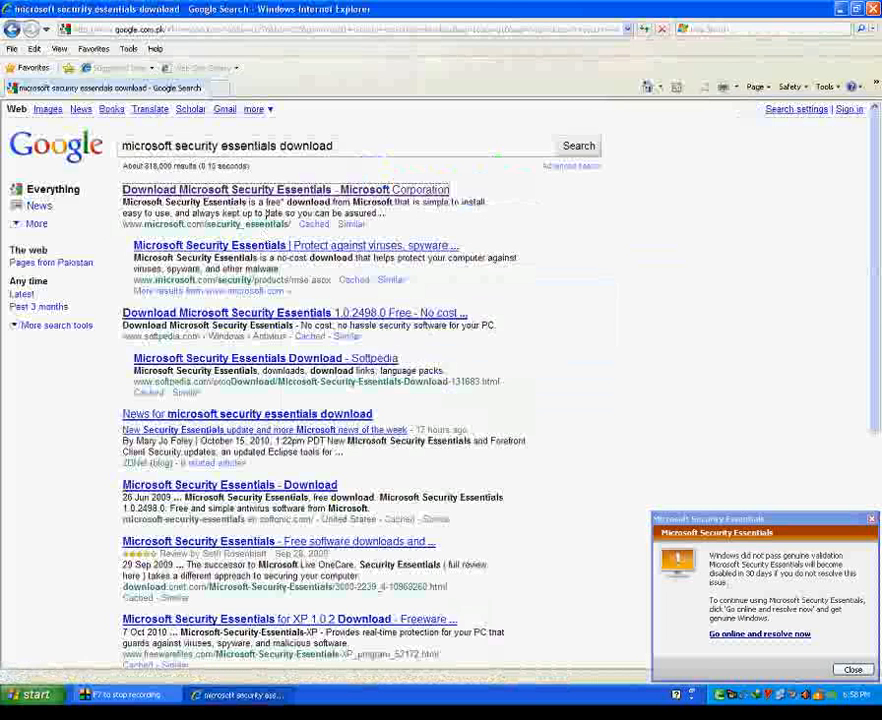
{"action": "left_click", "coordinate": [280, 189]}
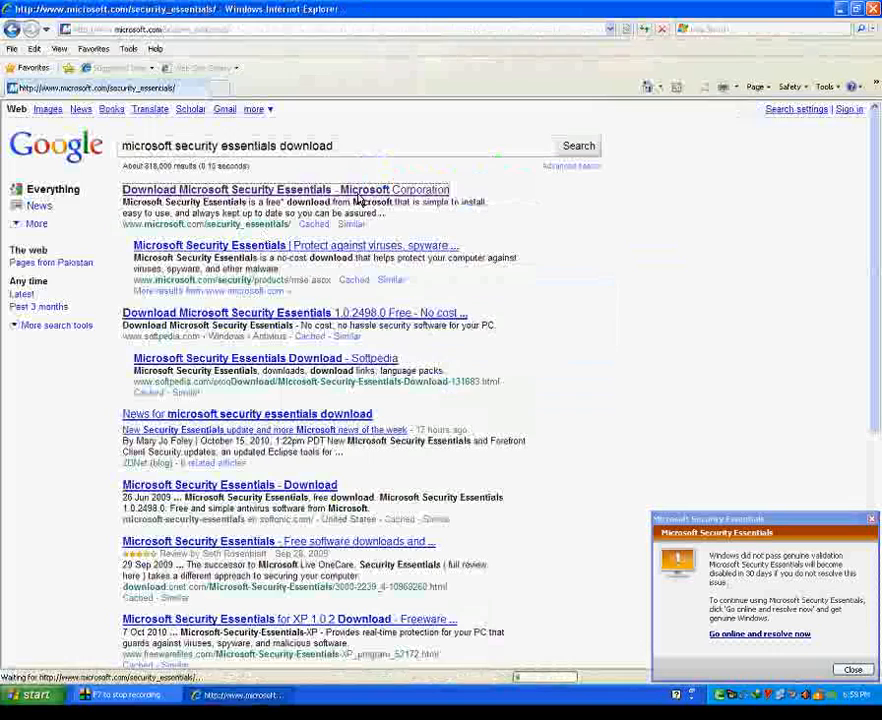
{"action": "left_click", "coordinate": [285, 189]}
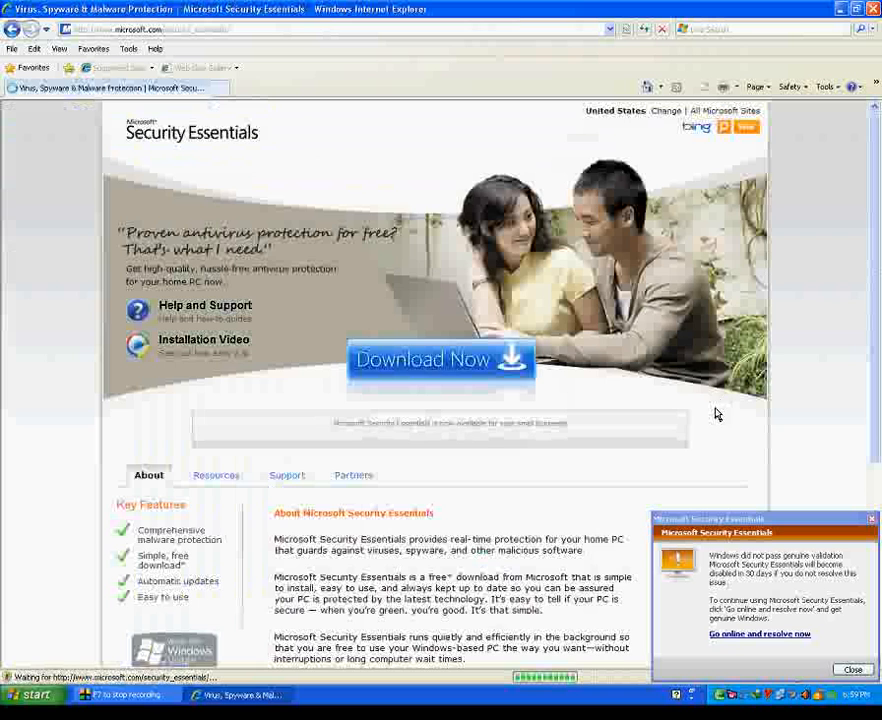
Step: Choose Download Now and pick the Windows XP 32-bit Security Essentials download
{"action": "left_click", "coordinate": [423, 360]}
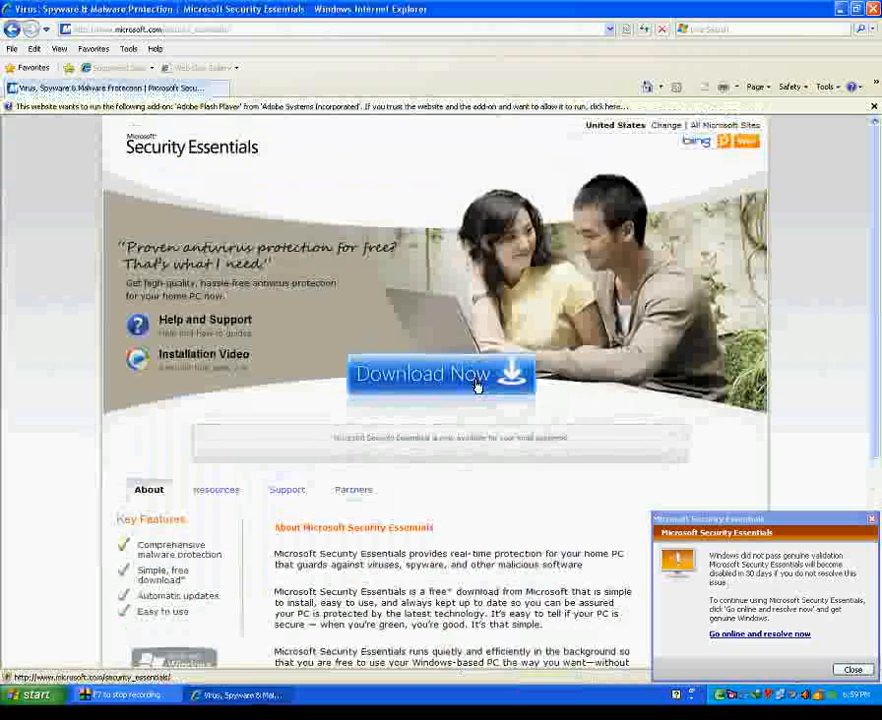
{"action": "left_click", "coordinate": [440, 374]}
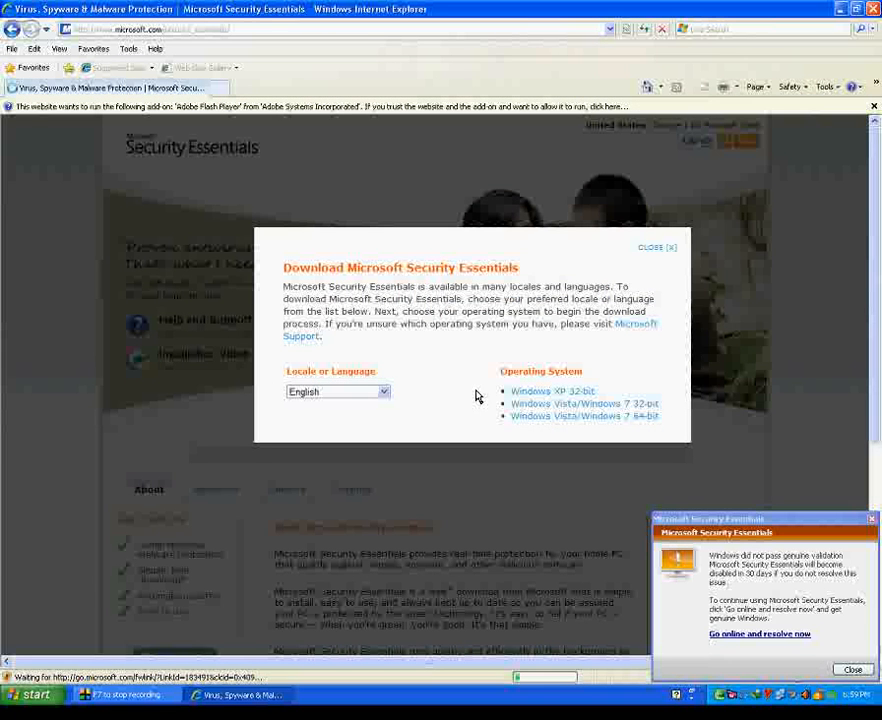
{"action": "left_click", "coordinate": [551, 391]}
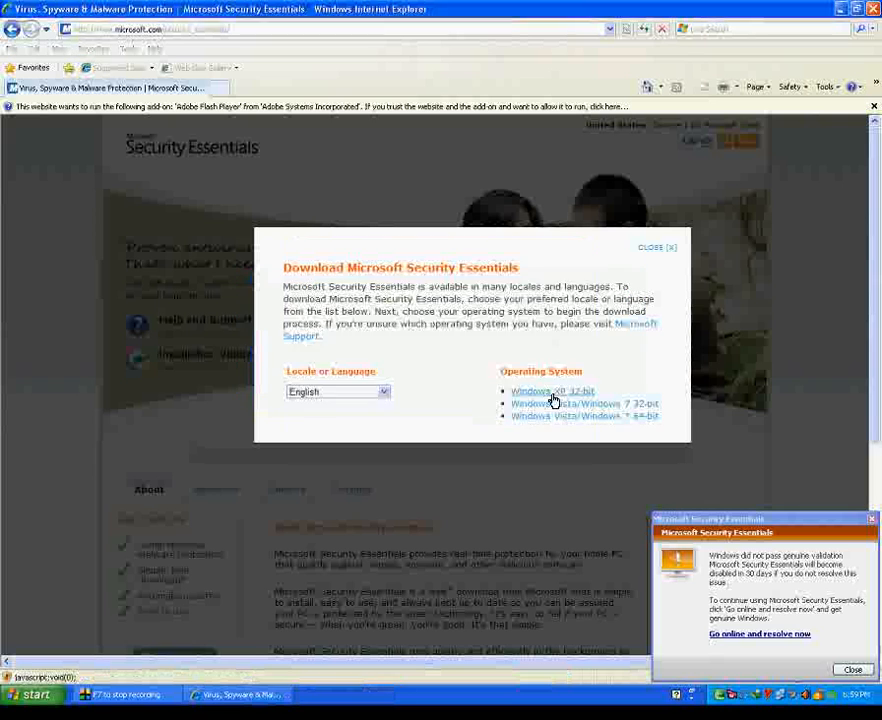
{"action": "mouse_move", "coordinate": [669, 253]}
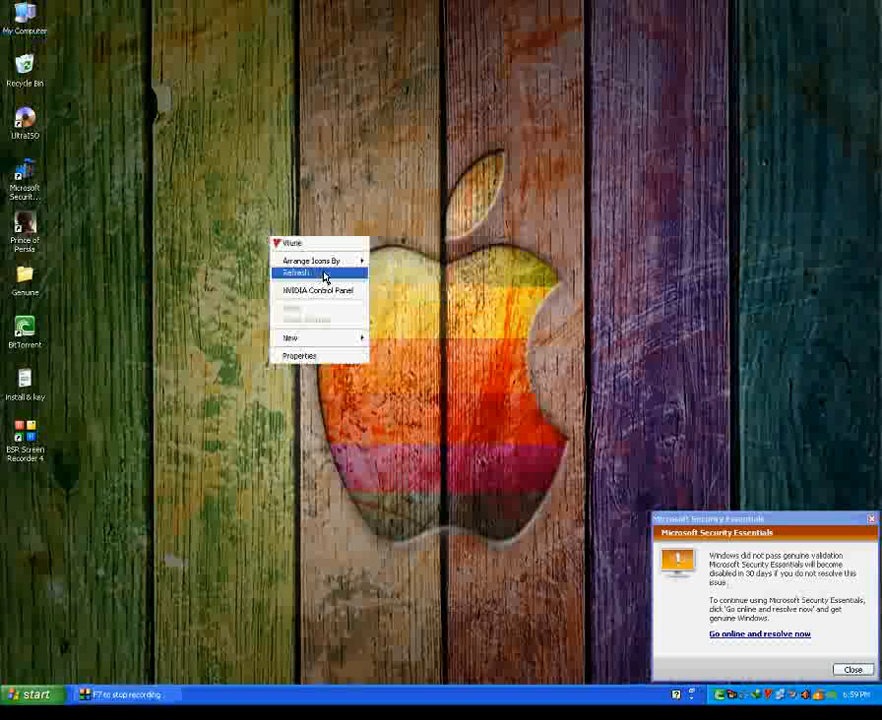
Step: Refresh the desktop from its right-click menu
{"action": "left_click", "coordinate": [297, 272]}
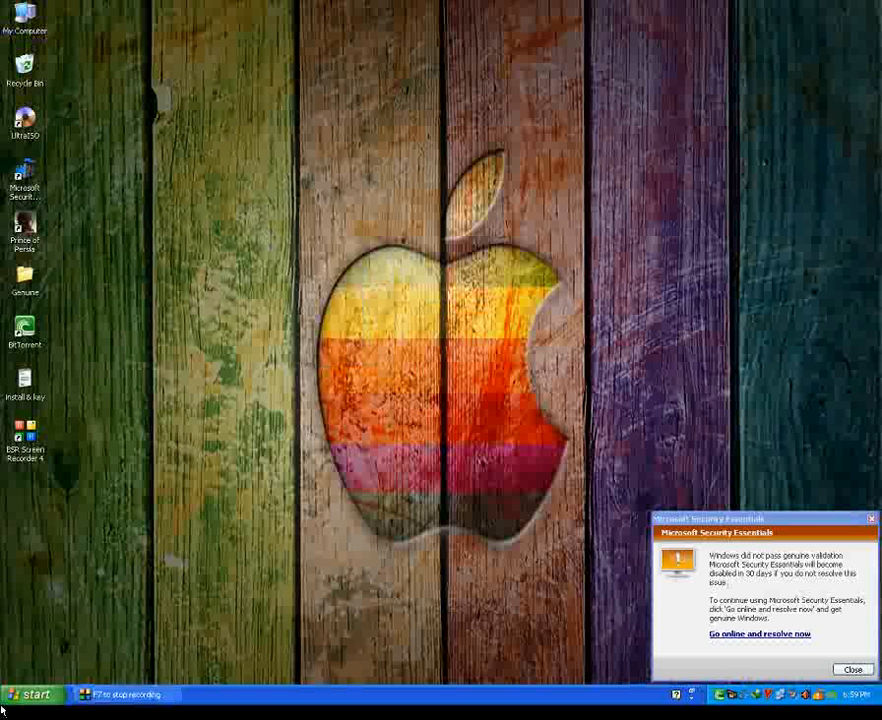
{"action": "mouse_move", "coordinate": [862, 596]}
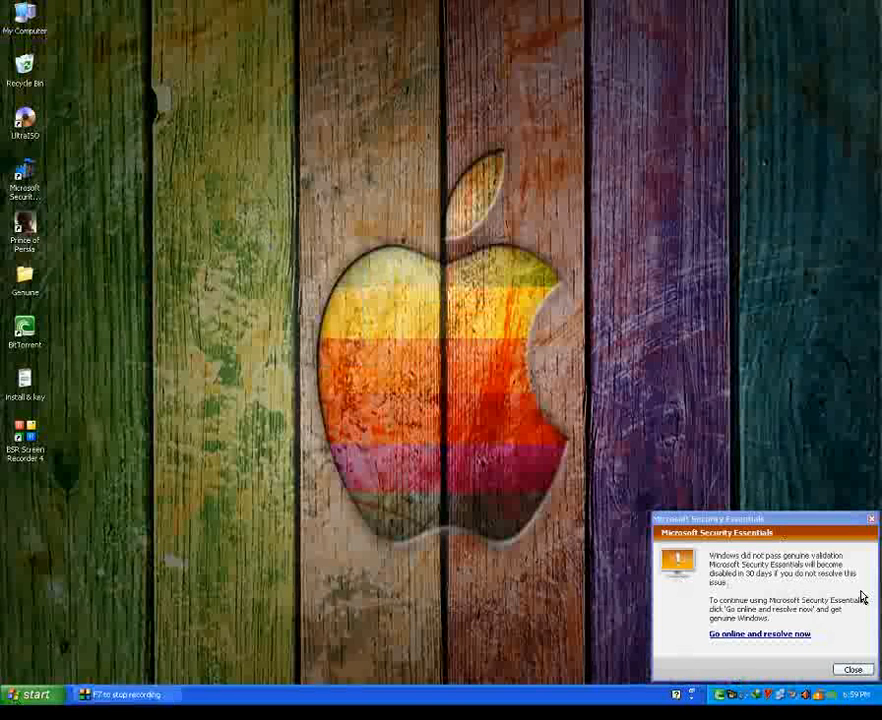
{"action": "mouse_move", "coordinate": [722, 582]}
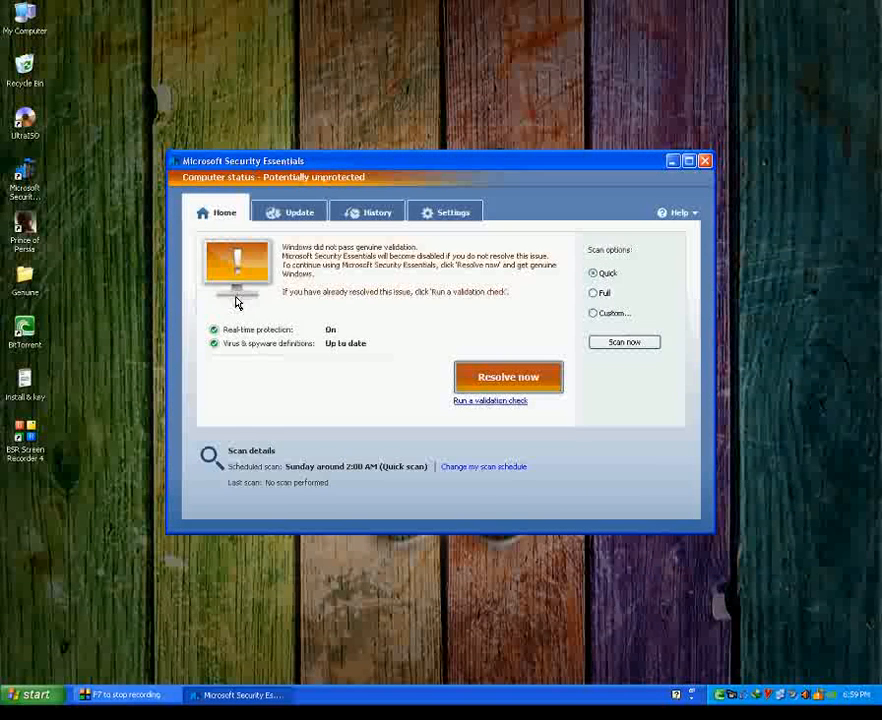
{"action": "mouse_move", "coordinate": [351, 318]}
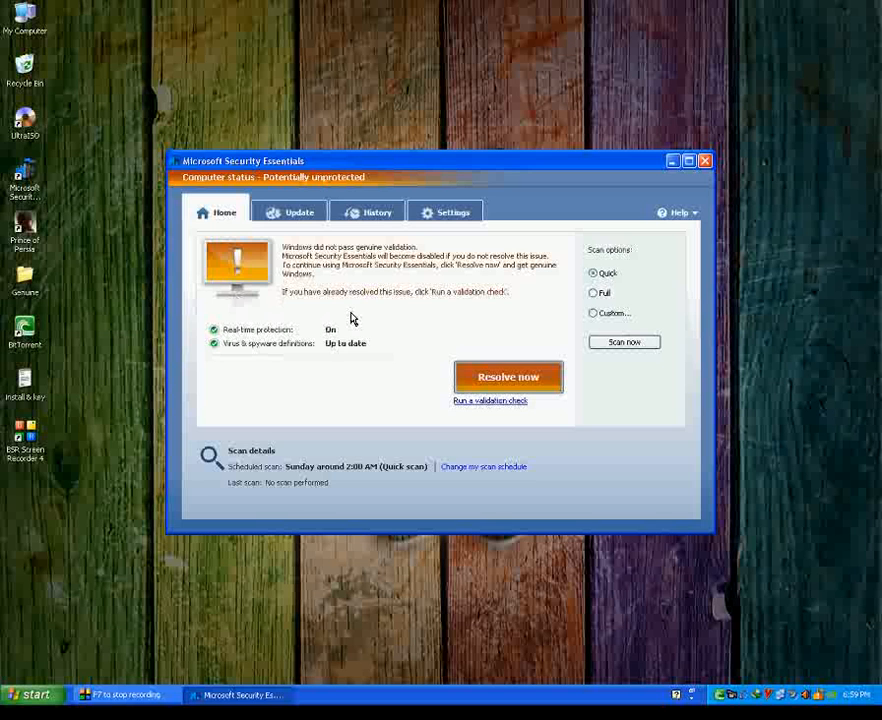
{"action": "mouse_move", "coordinate": [680, 178]}
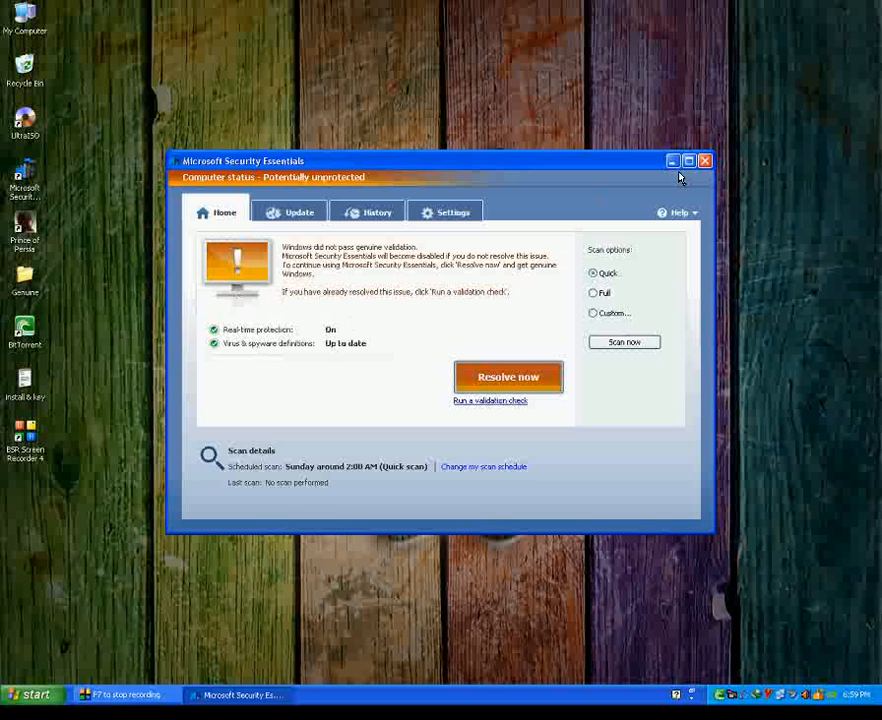
{"action": "mouse_move", "coordinate": [706, 160]}
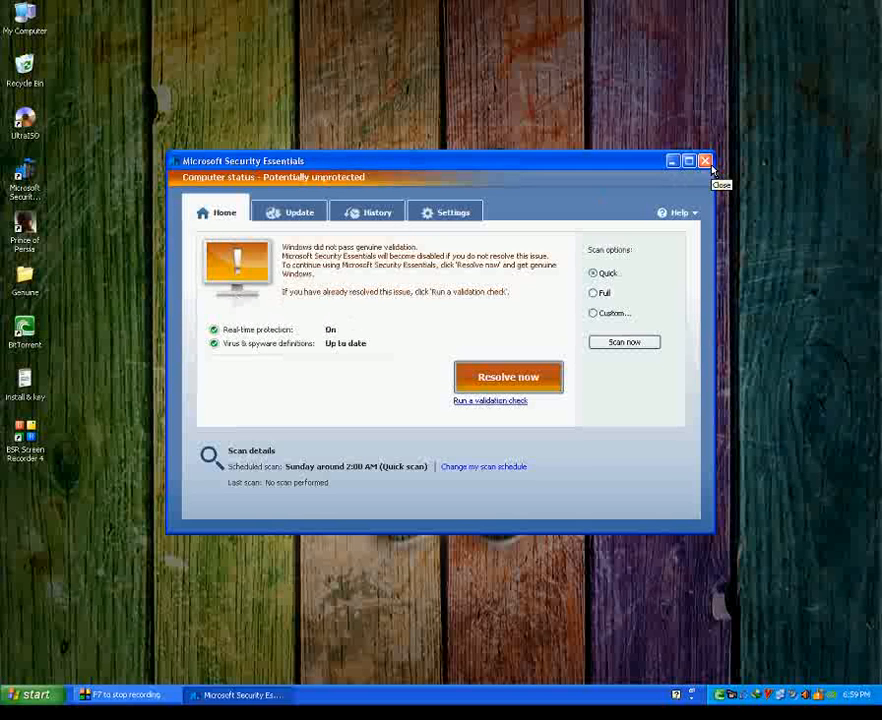
Step: Close the Security Essentials 'Potentially unprotected' warning and open My Documents from Start
{"action": "left_click", "coordinate": [705, 160]}
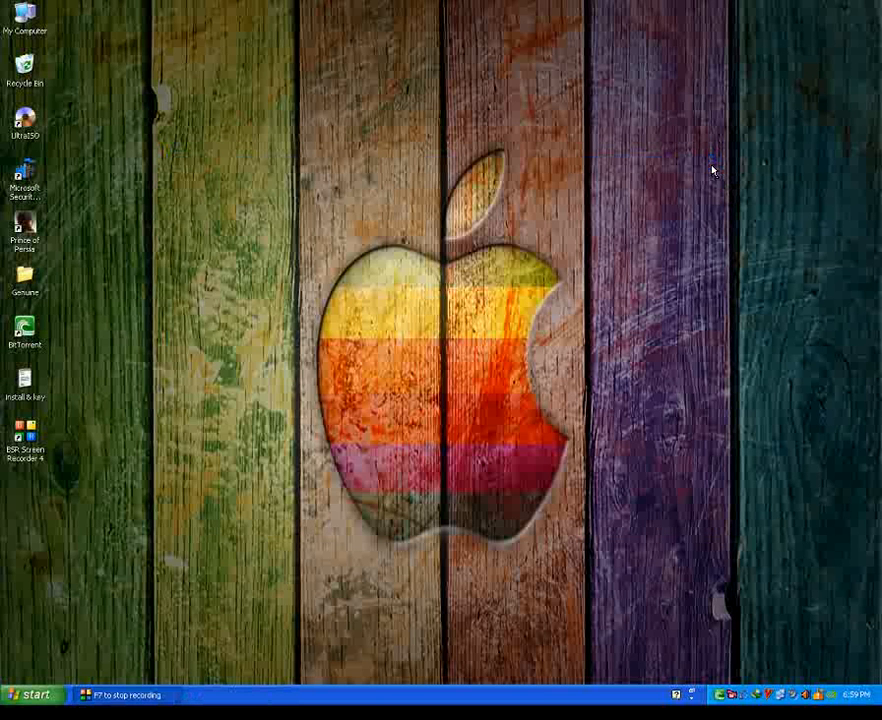
{"action": "mouse_move", "coordinate": [113, 711]}
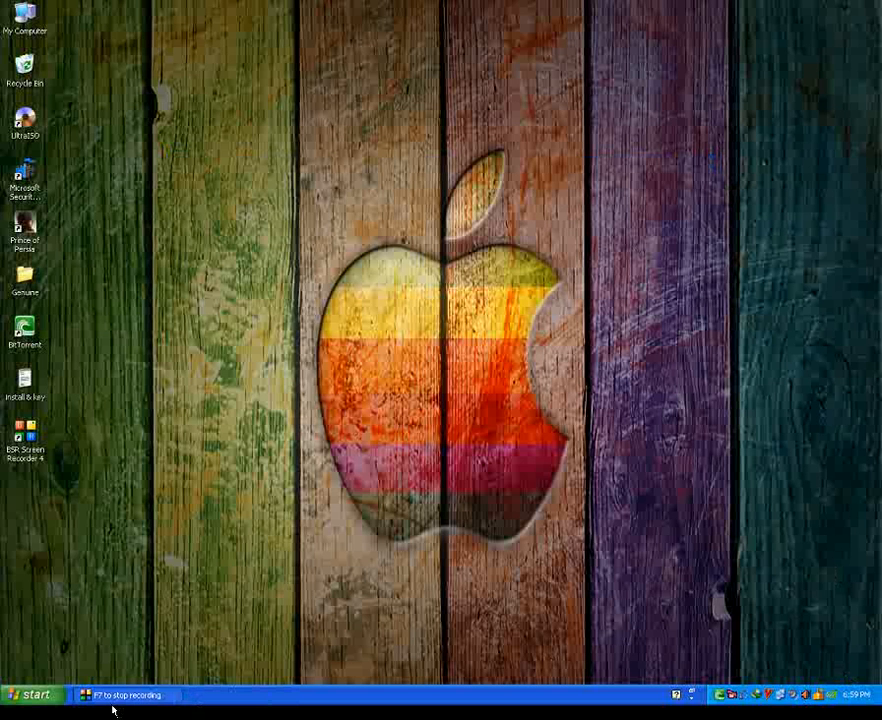
{"action": "left_click", "coordinate": [125, 695]}
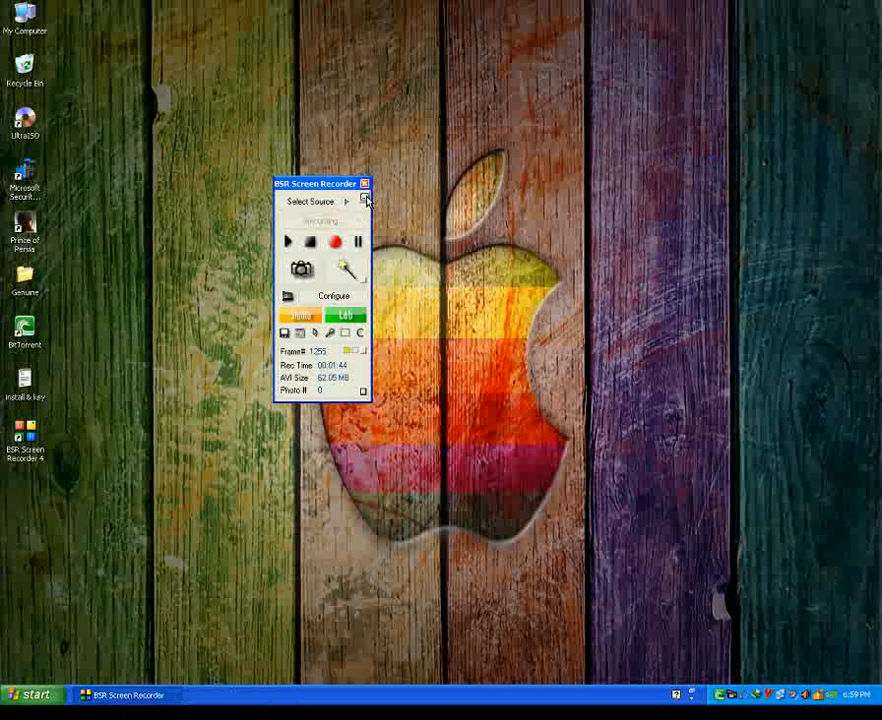
{"action": "left_click", "coordinate": [30, 695]}
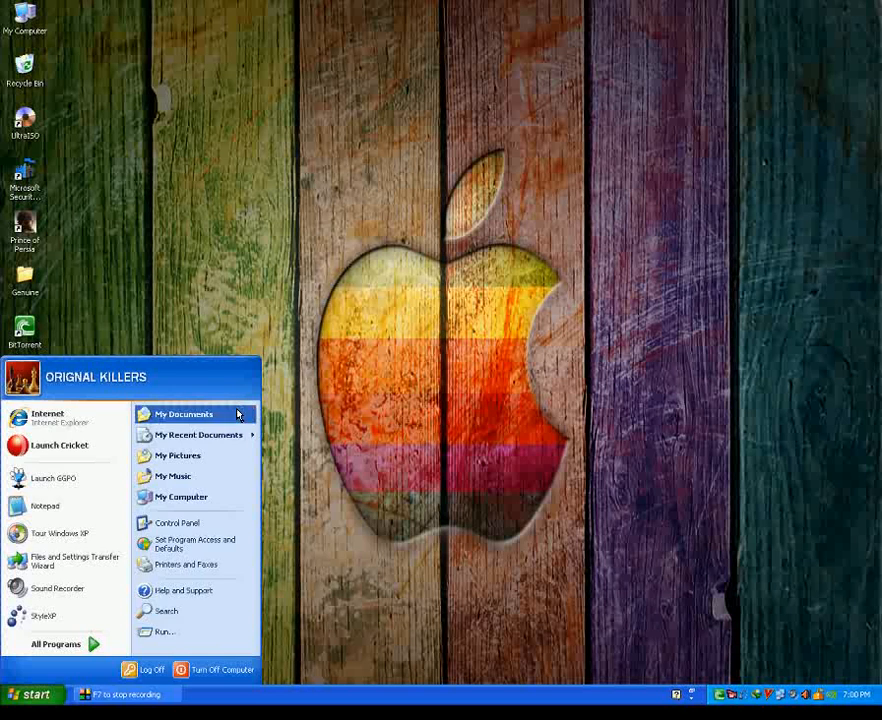
{"action": "left_click", "coordinate": [183, 414]}
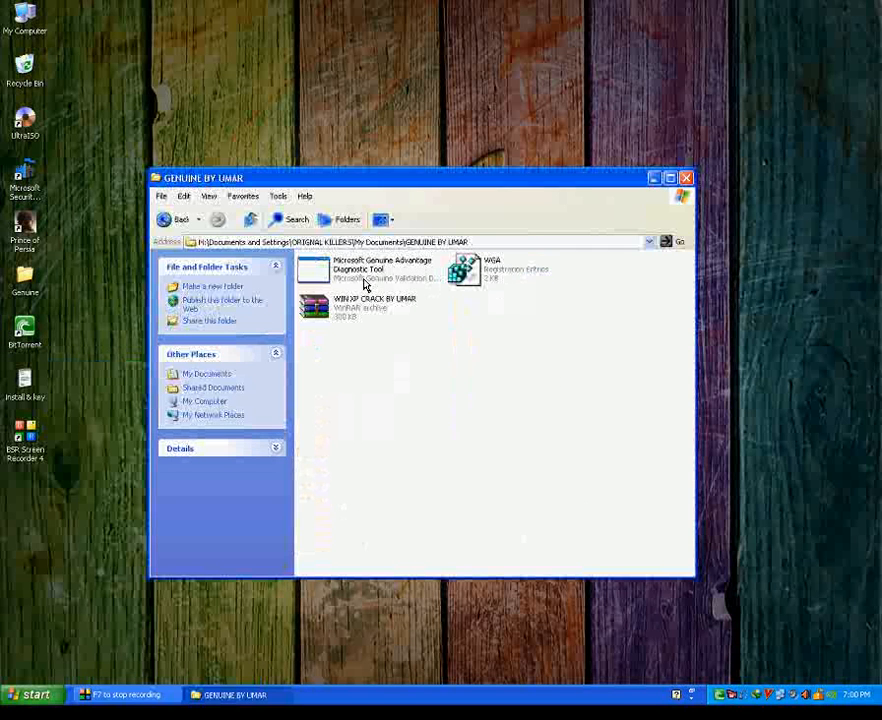
Step: Merge WGA.reg into the registry, confirm the import, and close the GENUINE BY UMAR folder
{"action": "double_click", "coordinate": [382, 268]}
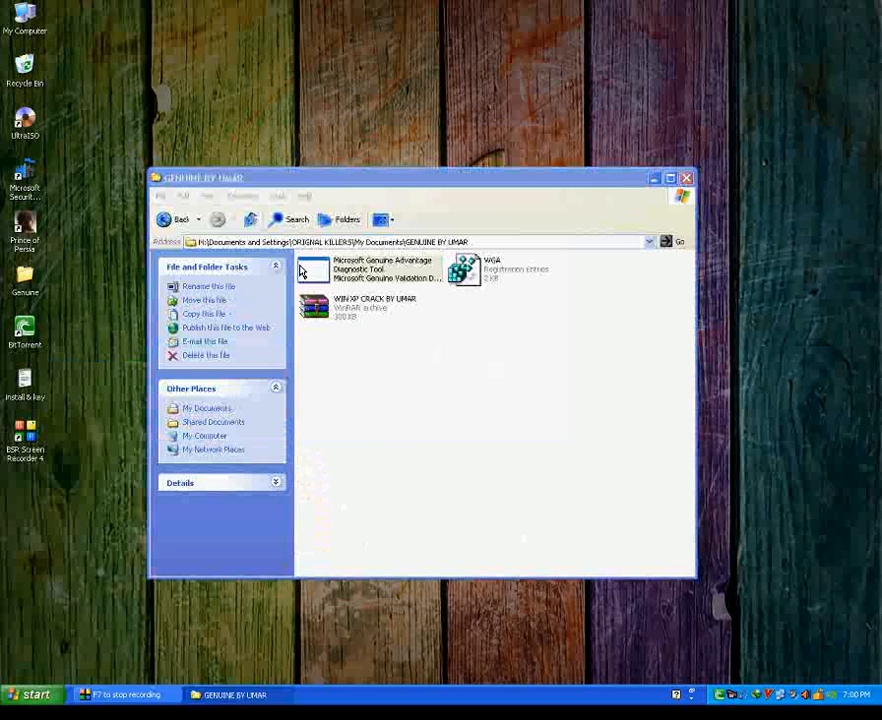
{"action": "double_click", "coordinate": [380, 270]}
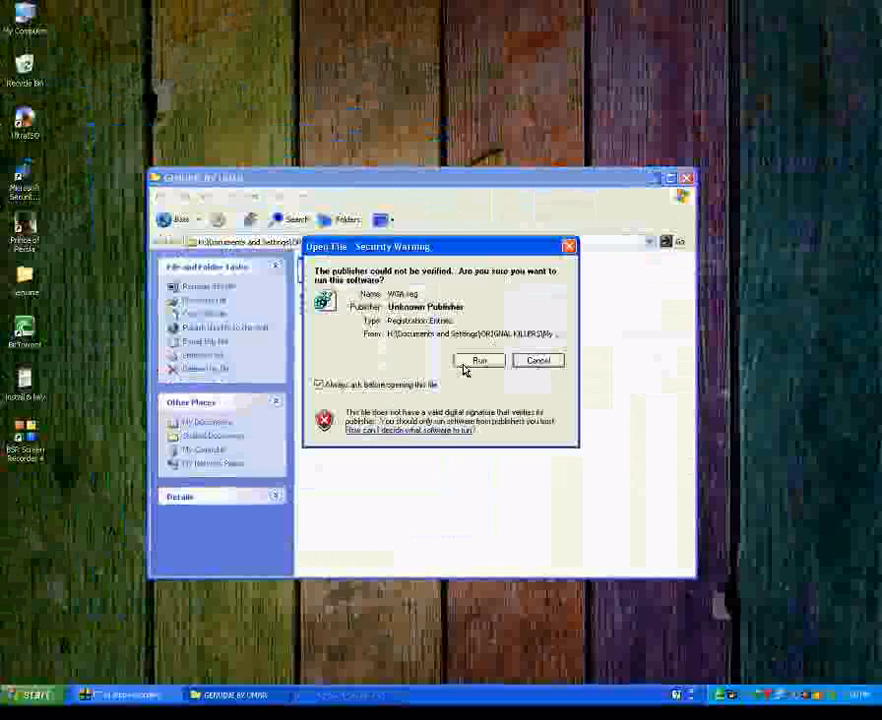
{"action": "left_click", "coordinate": [479, 360]}
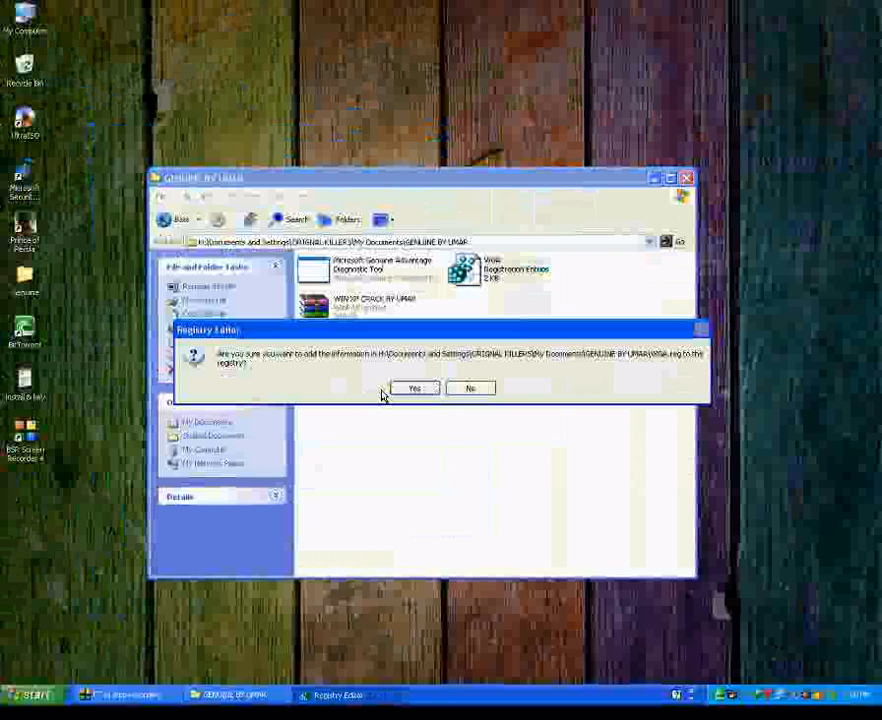
{"action": "left_click", "coordinate": [414, 388]}
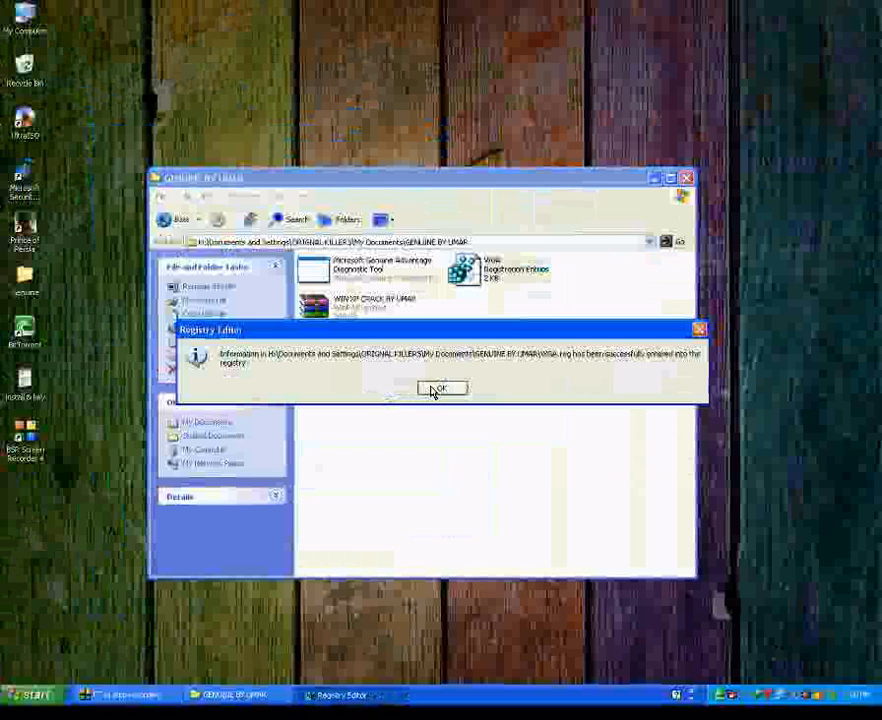
{"action": "left_click", "coordinate": [442, 388]}
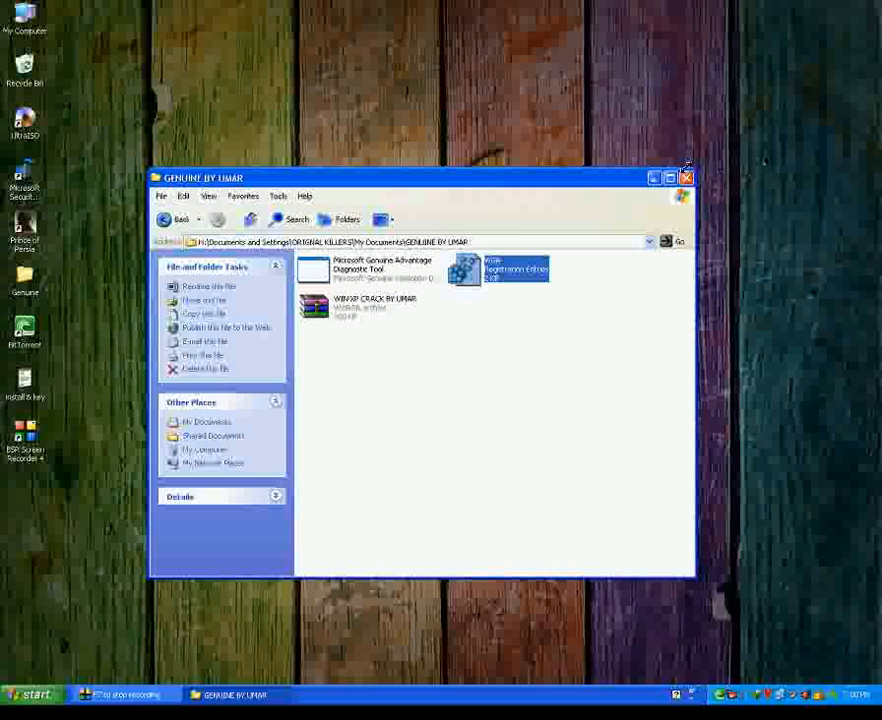
{"action": "left_click", "coordinate": [687, 177]}
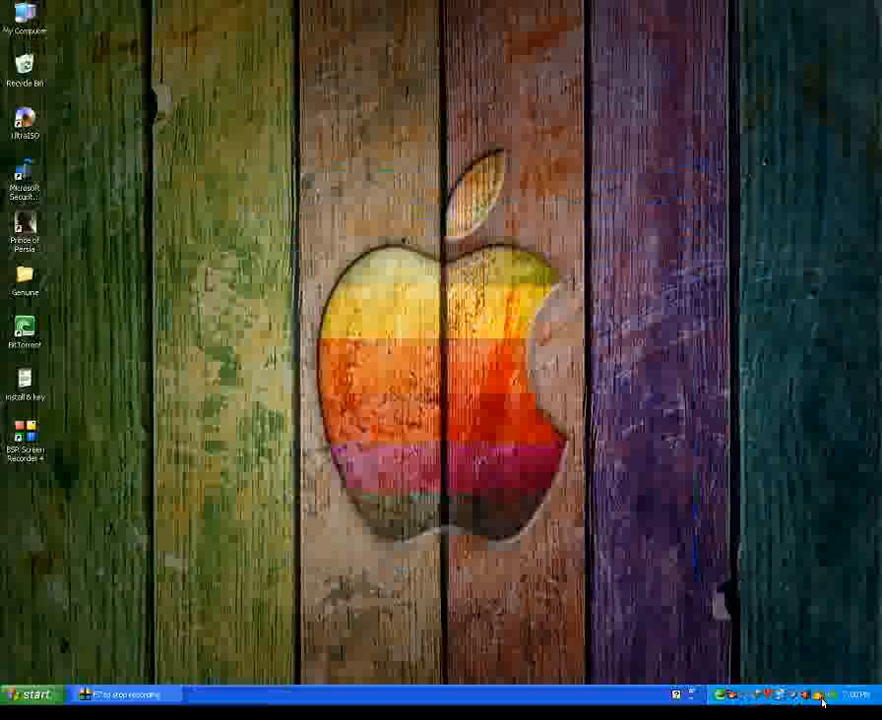
Step: Reopen Security Essentials from the tray icon and run a validation check
{"action": "double_click", "coordinate": [25, 175]}
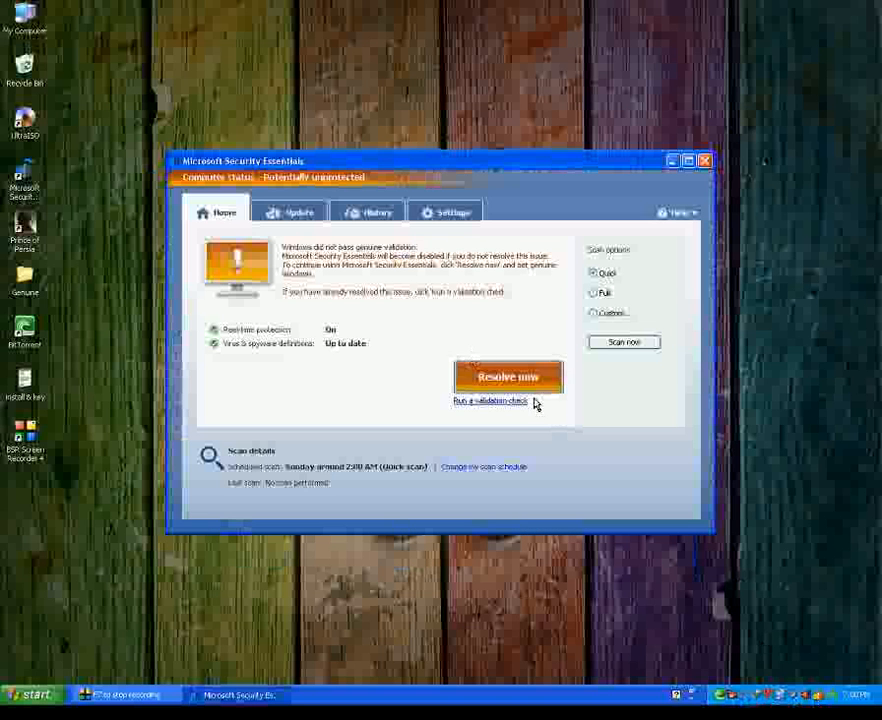
{"action": "left_click", "coordinate": [489, 401]}
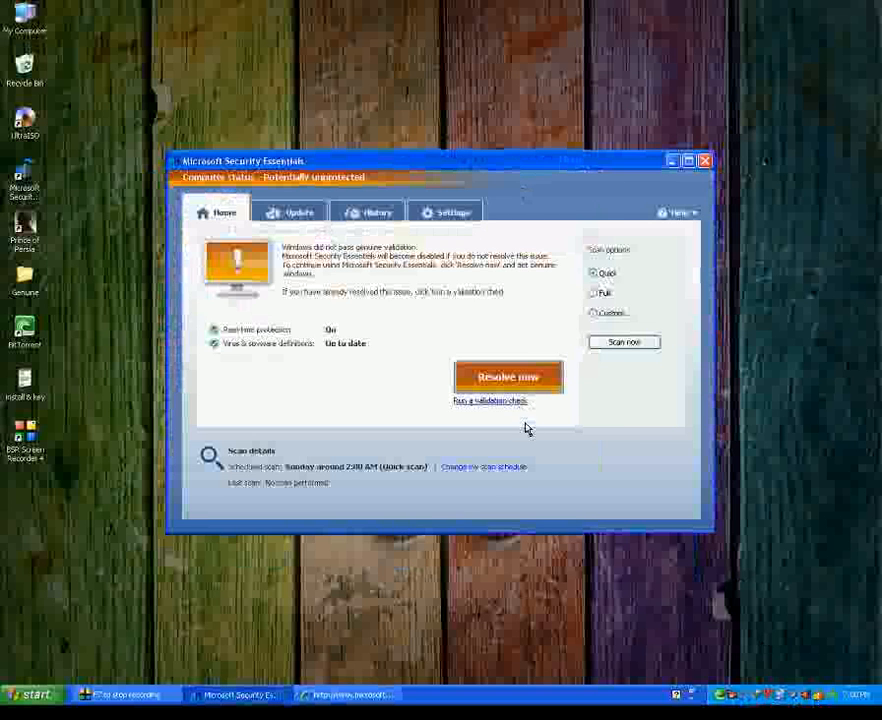
{"action": "left_click", "coordinate": [489, 401]}
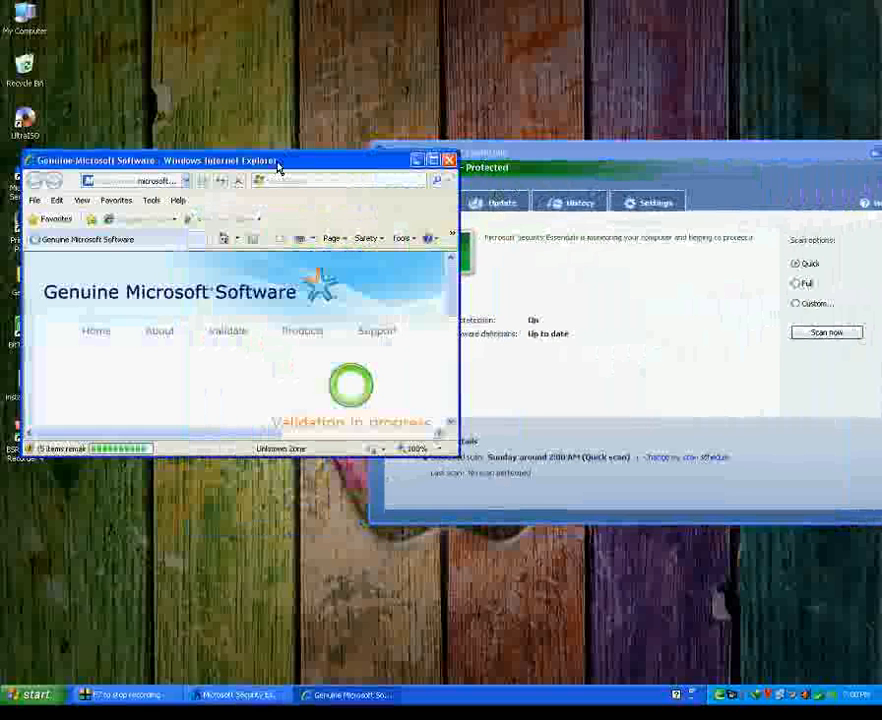
Step: Maximize the Validation Complete page, then close the browser and Security Essentials showing Protected
{"action": "left_click", "coordinate": [432, 160]}
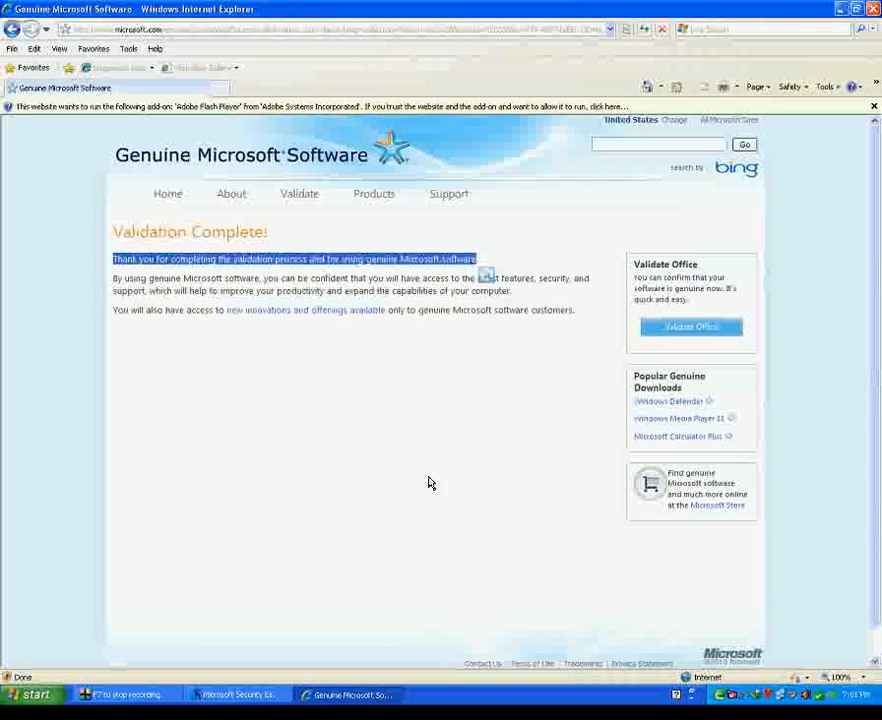
{"action": "left_click", "coordinate": [235, 694]}
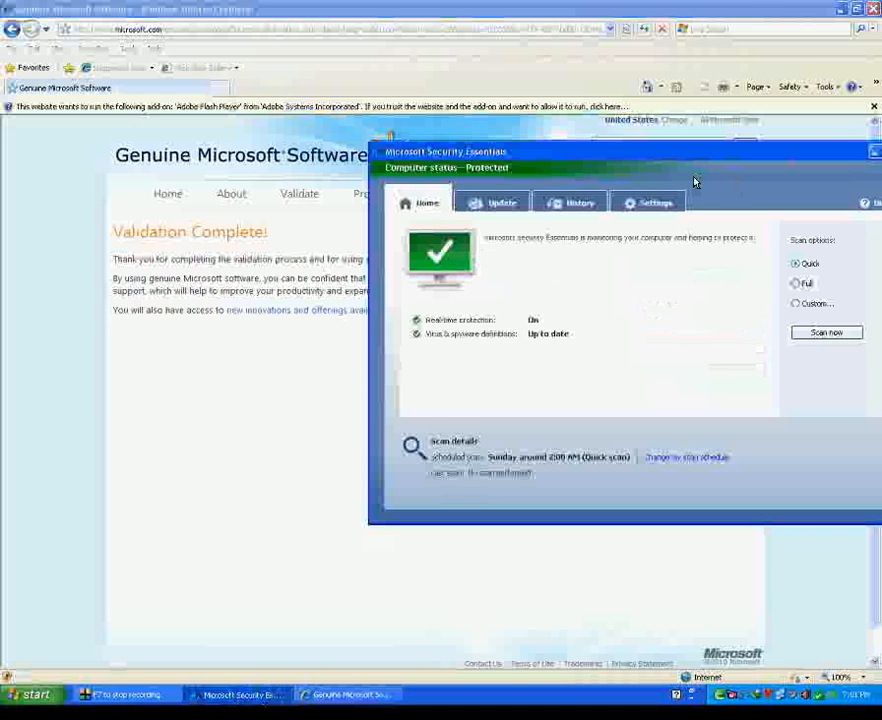
{"action": "left_click", "coordinate": [869, 9]}
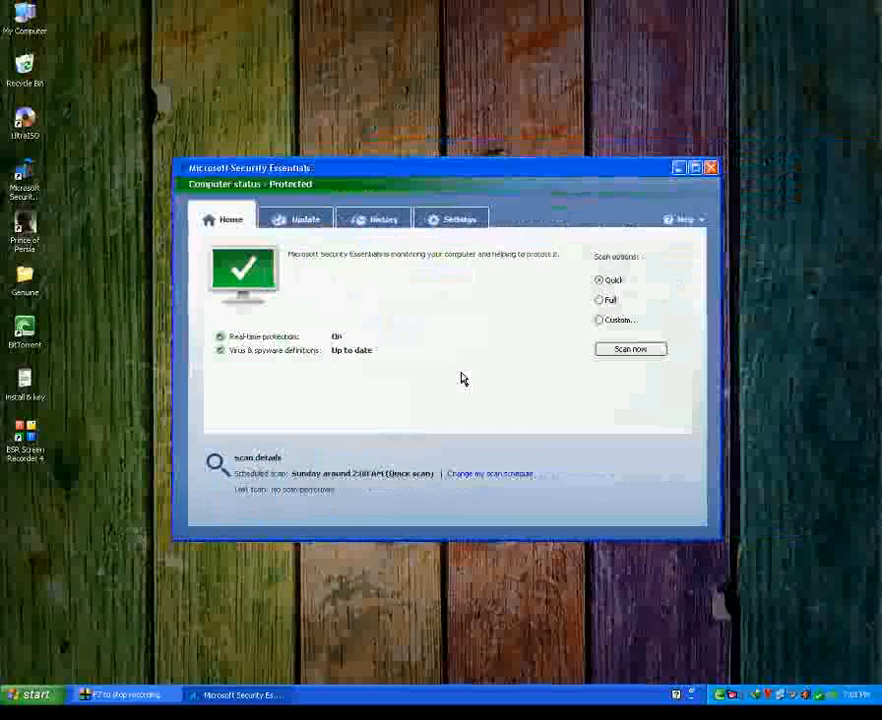
{"action": "left_click", "coordinate": [30, 694]}
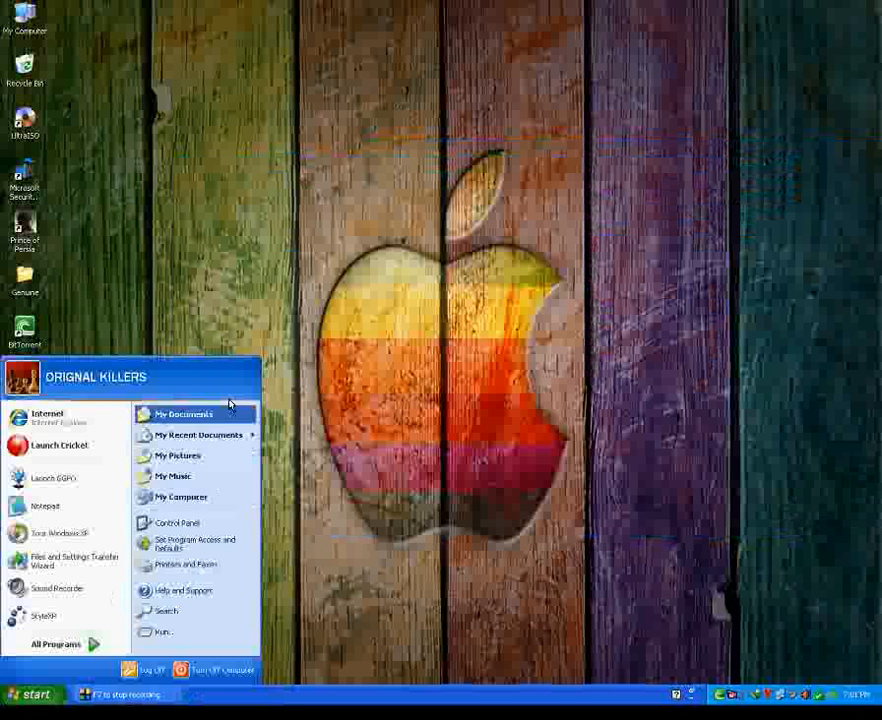
Step: Run the Genuine Advantage Diagnostic Tool from My Documents and dismiss it with OK
{"action": "left_click", "coordinate": [183, 414]}
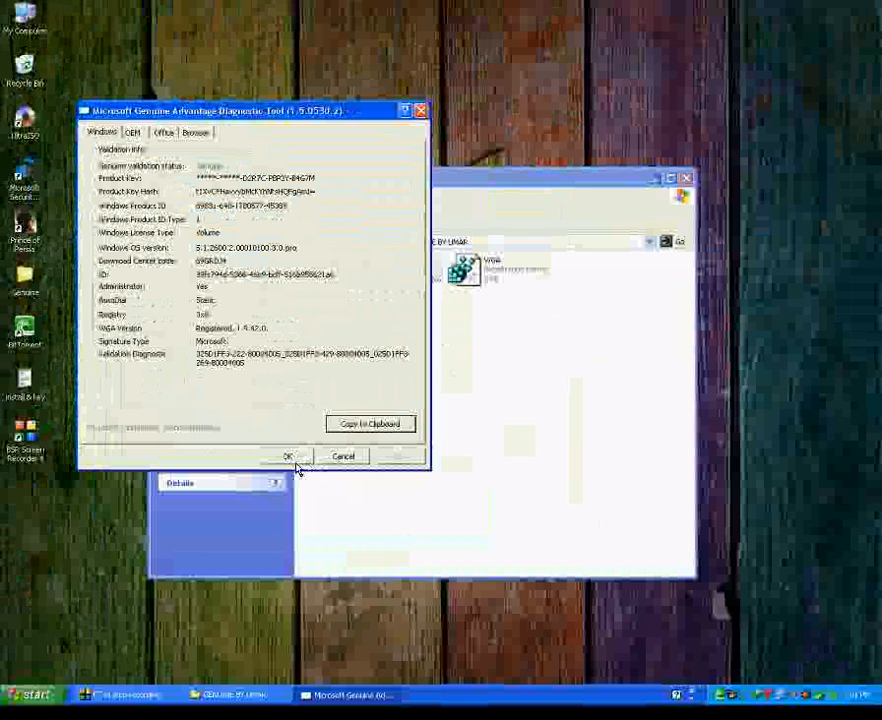
{"action": "left_click", "coordinate": [288, 456]}
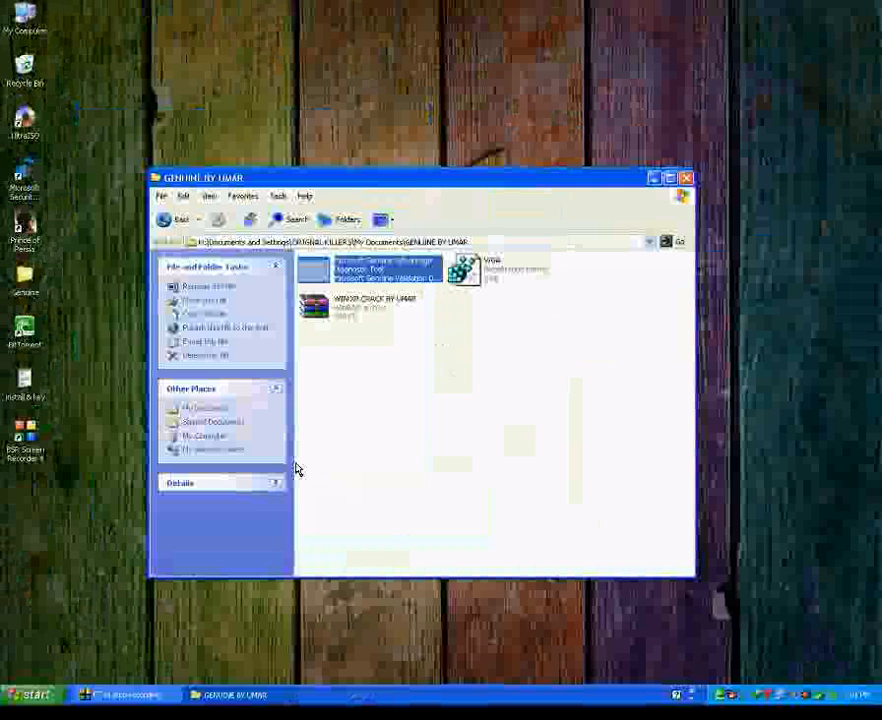